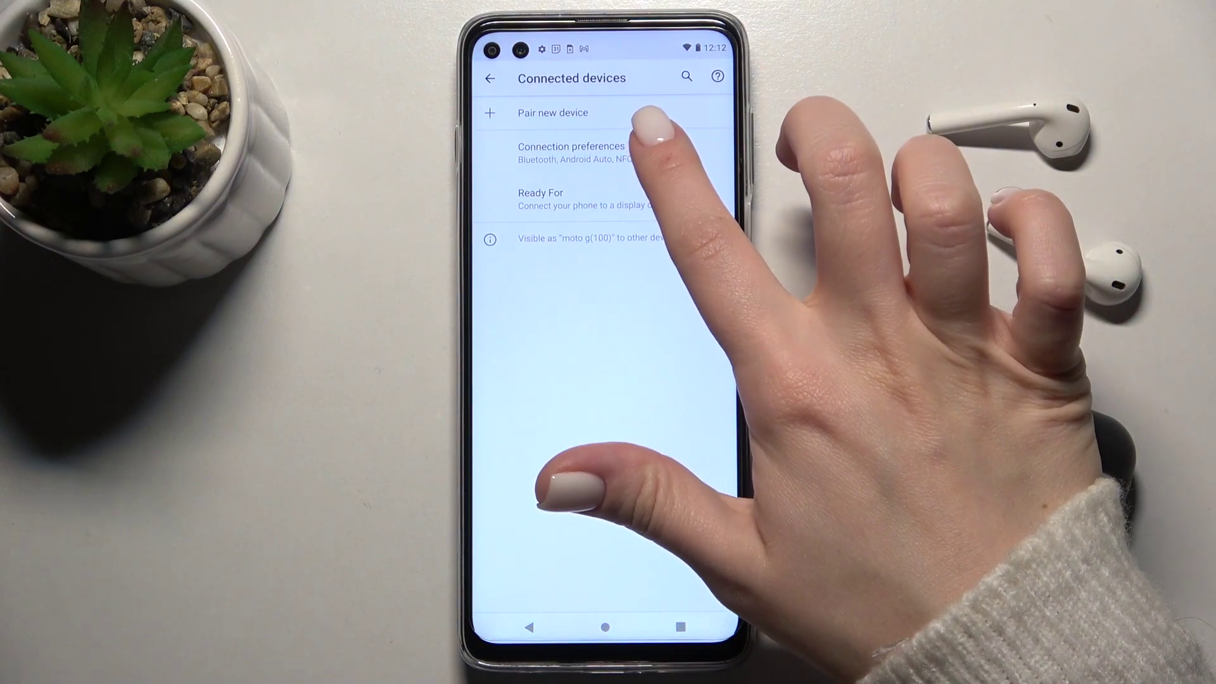
Reach the NFC settings page through Connection preferences
click(572, 147)
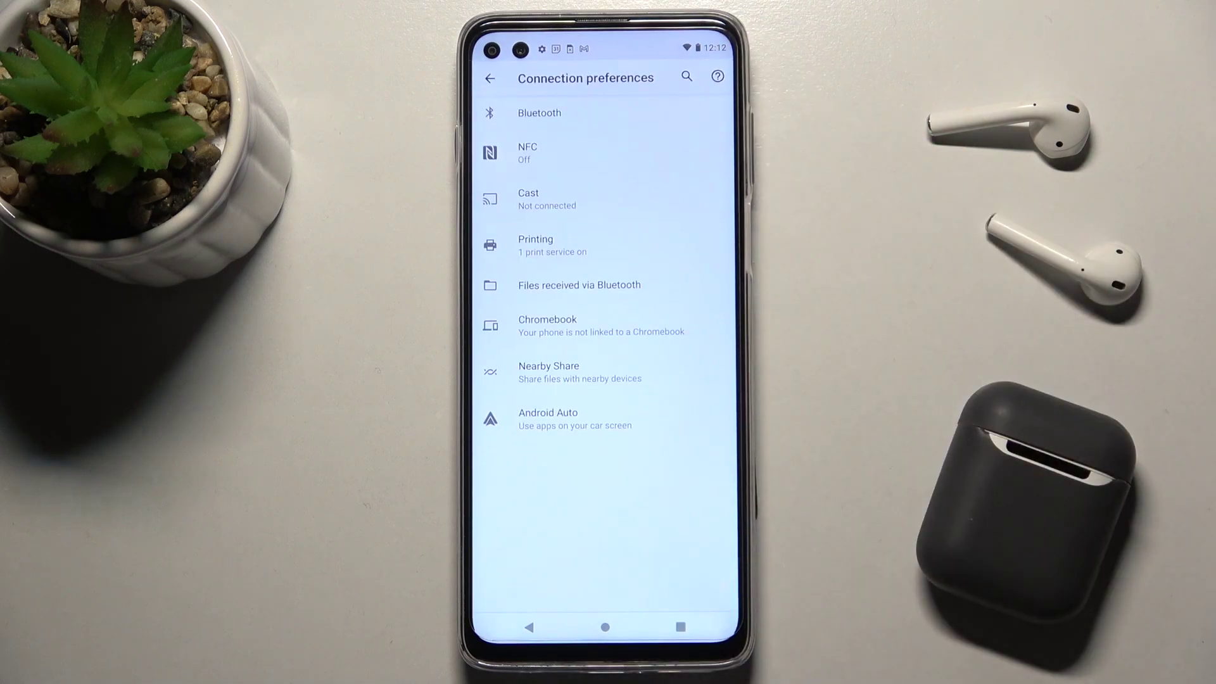
click(527, 153)
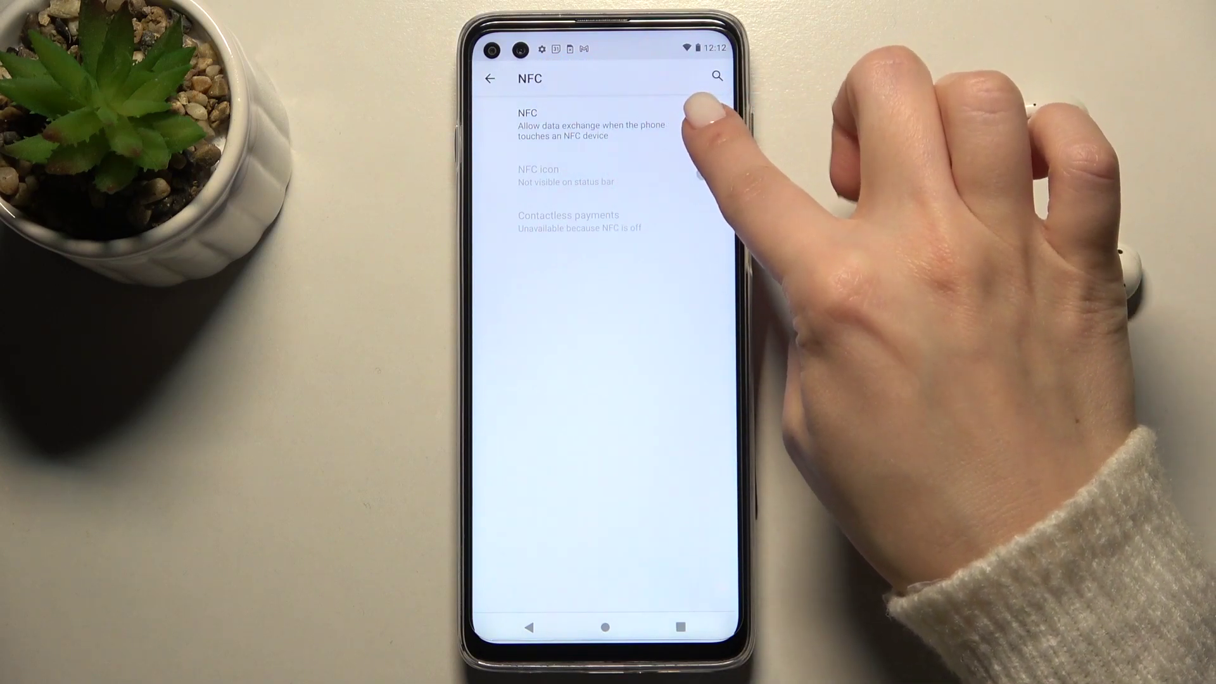
Toggle the NFC switch on, then off again
click(709, 122)
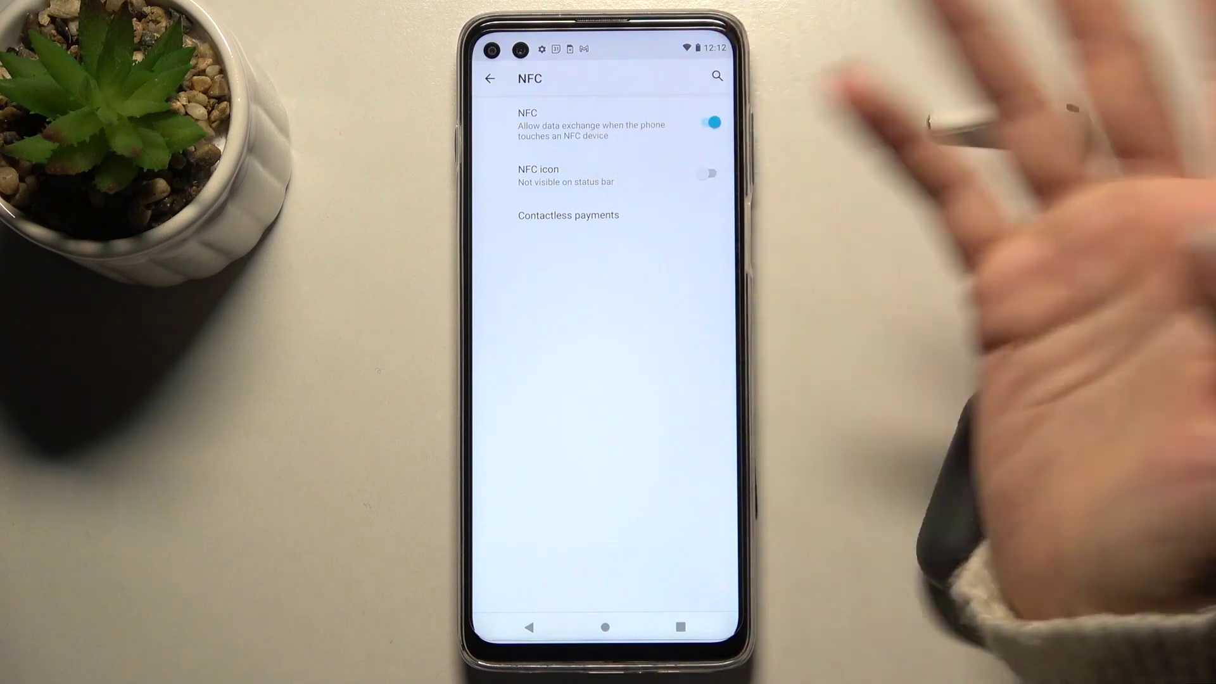
click(710, 123)
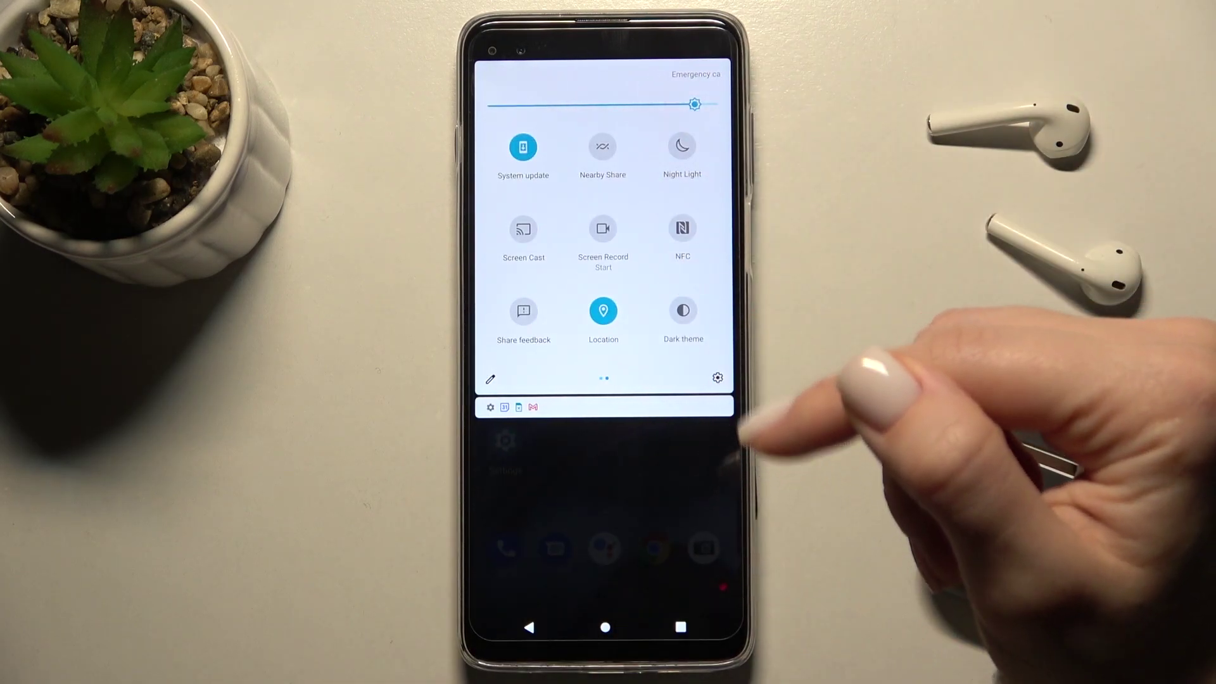
Switch NFC on from the Quick Settings NFC tile
click(682, 228)
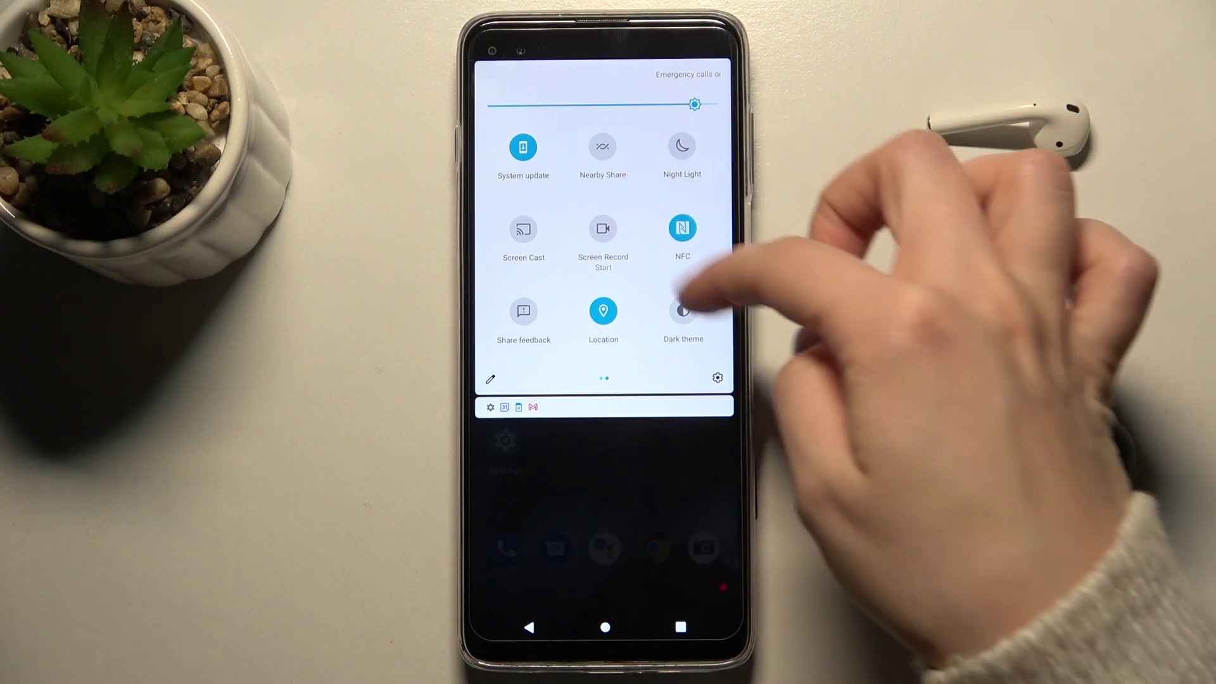